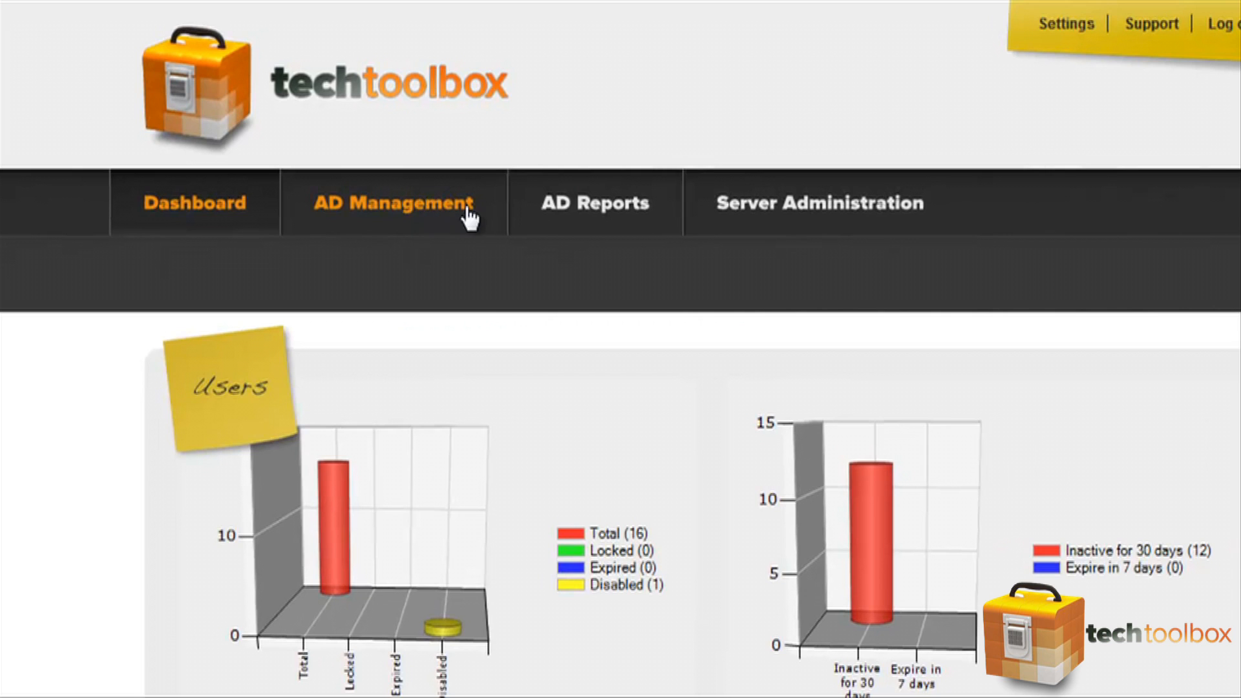
Step: Open the New User form from AD Management's User Management menu
click(394, 203)
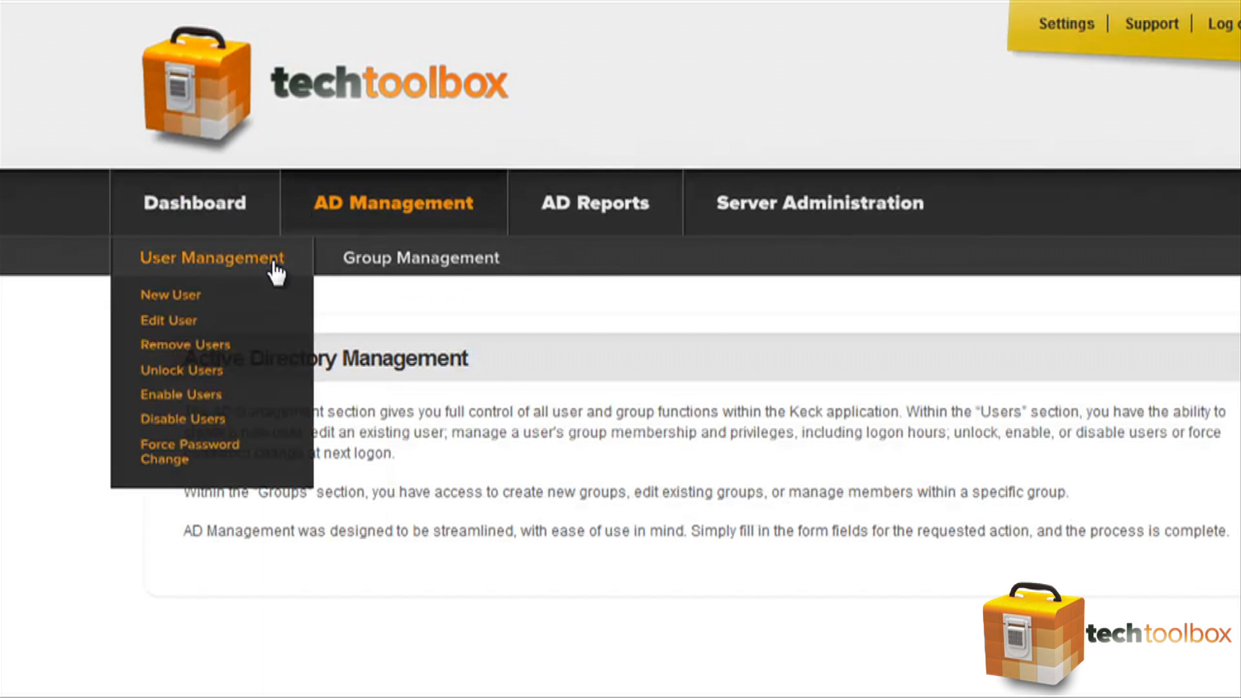
mouse_move(174, 305)
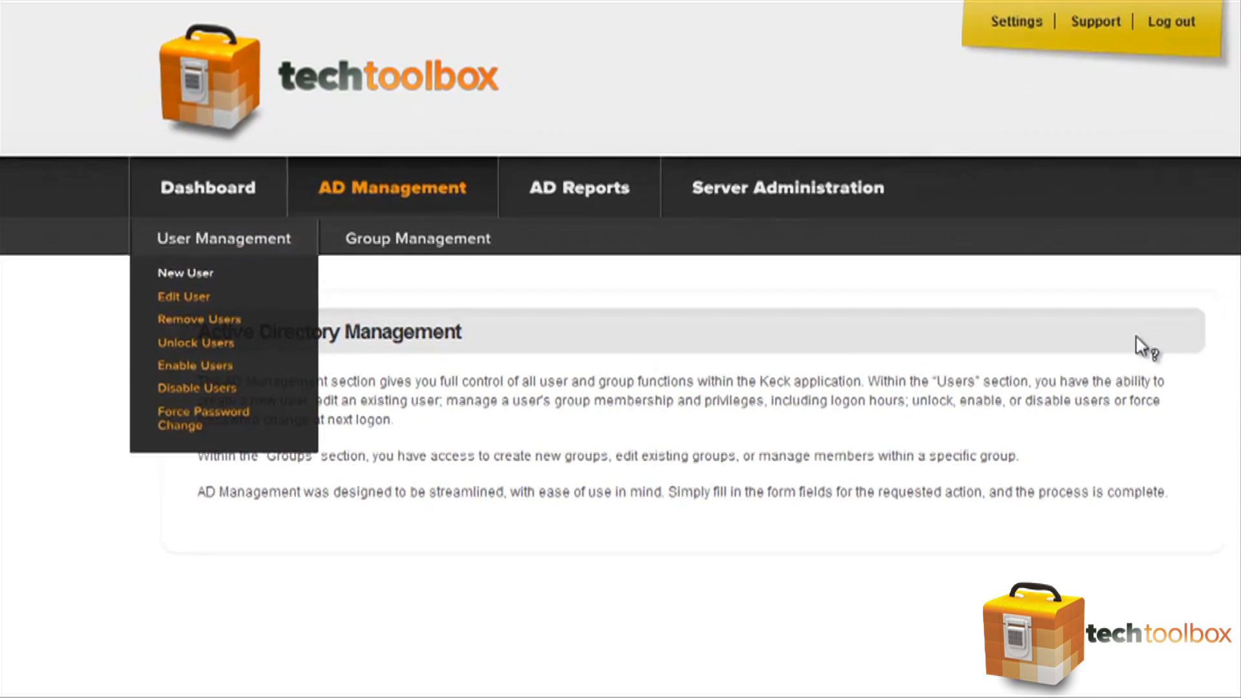
click(185, 272)
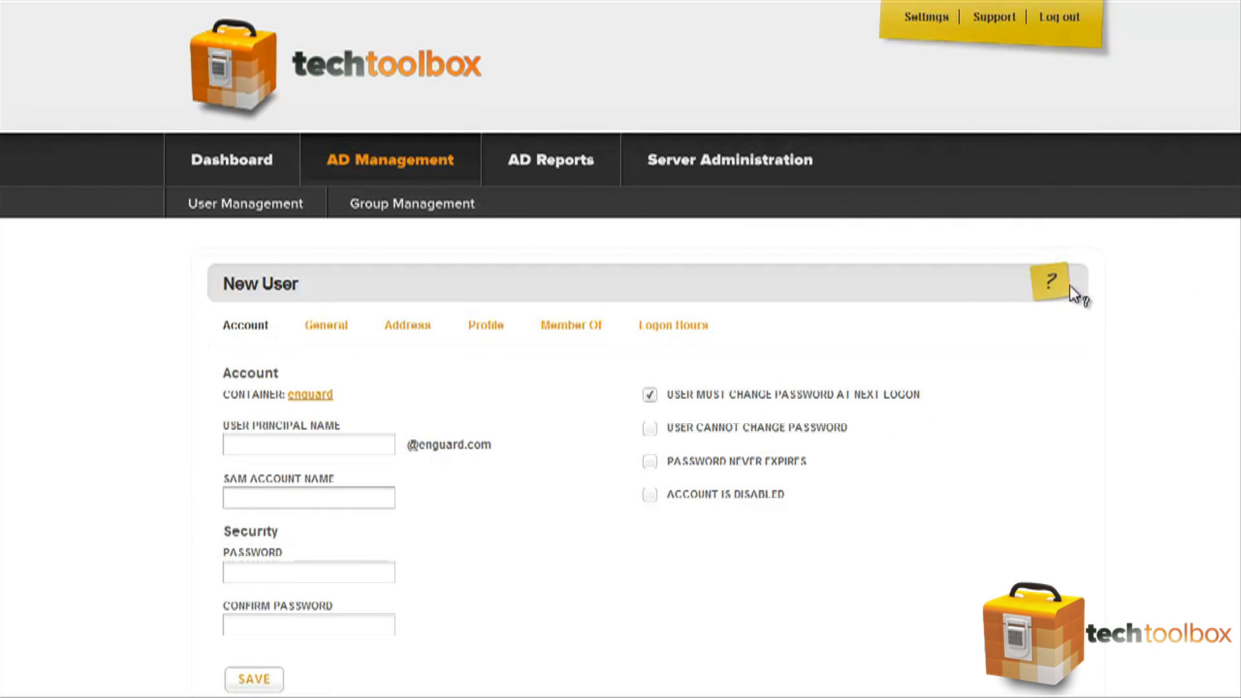
click(1049, 280)
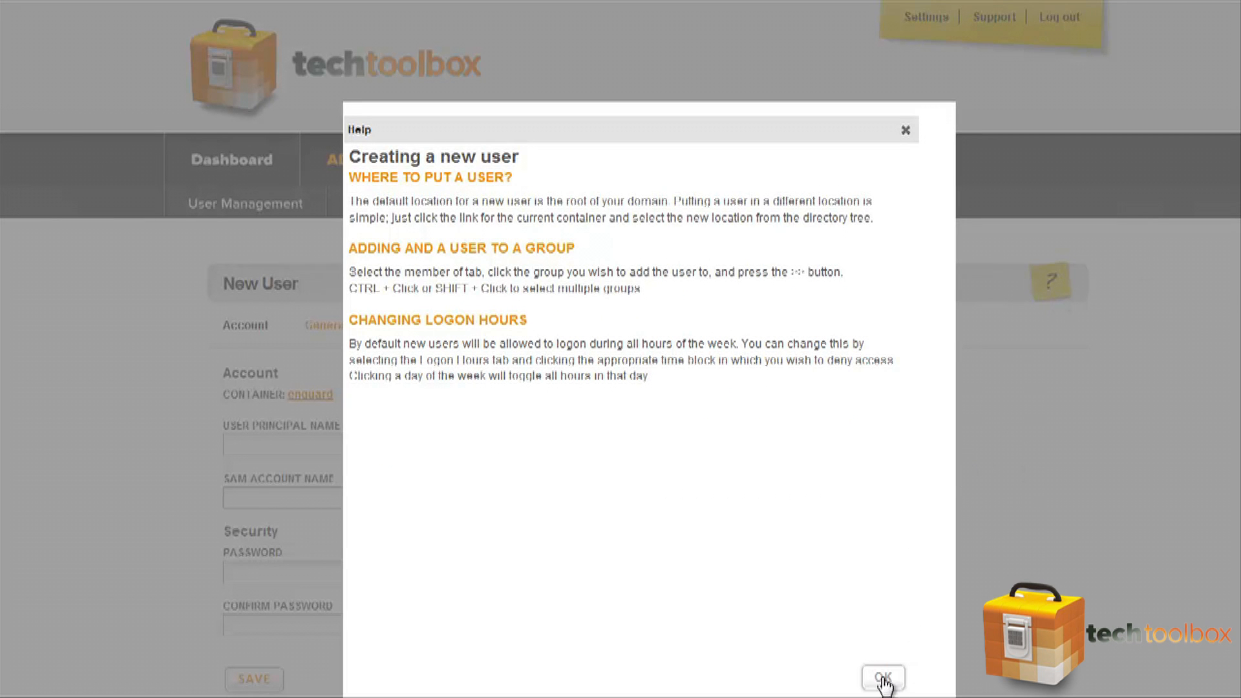
click(882, 677)
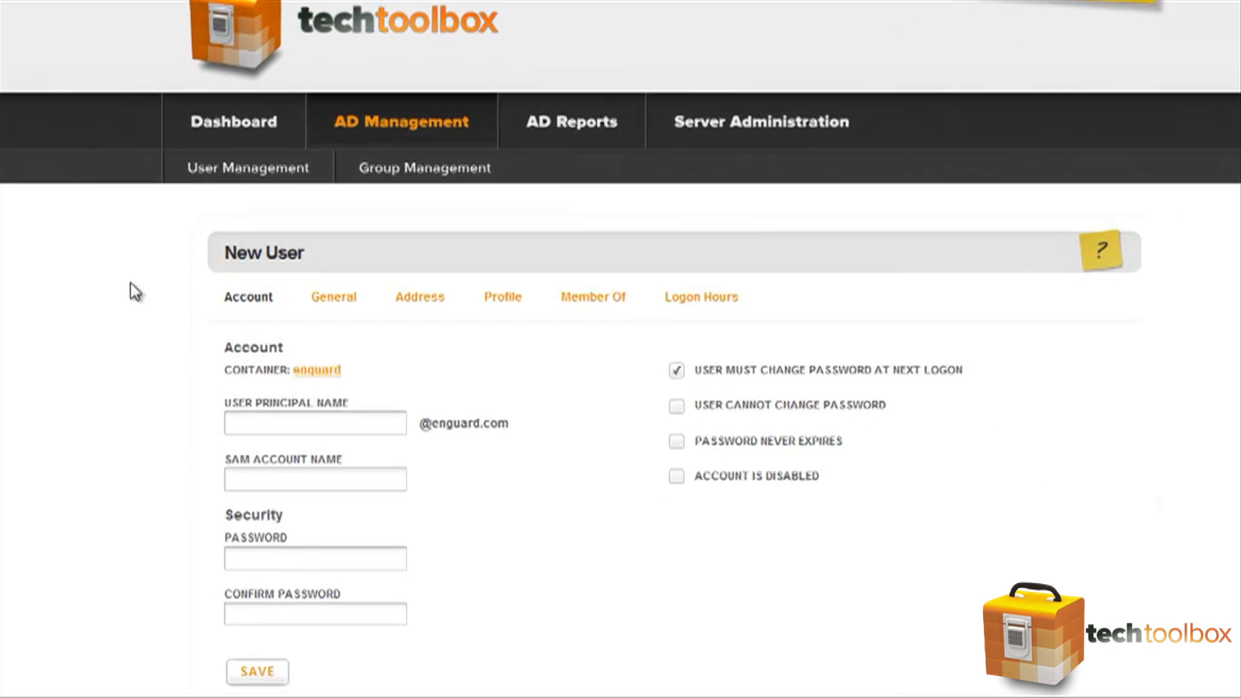
scroll(down, 3)
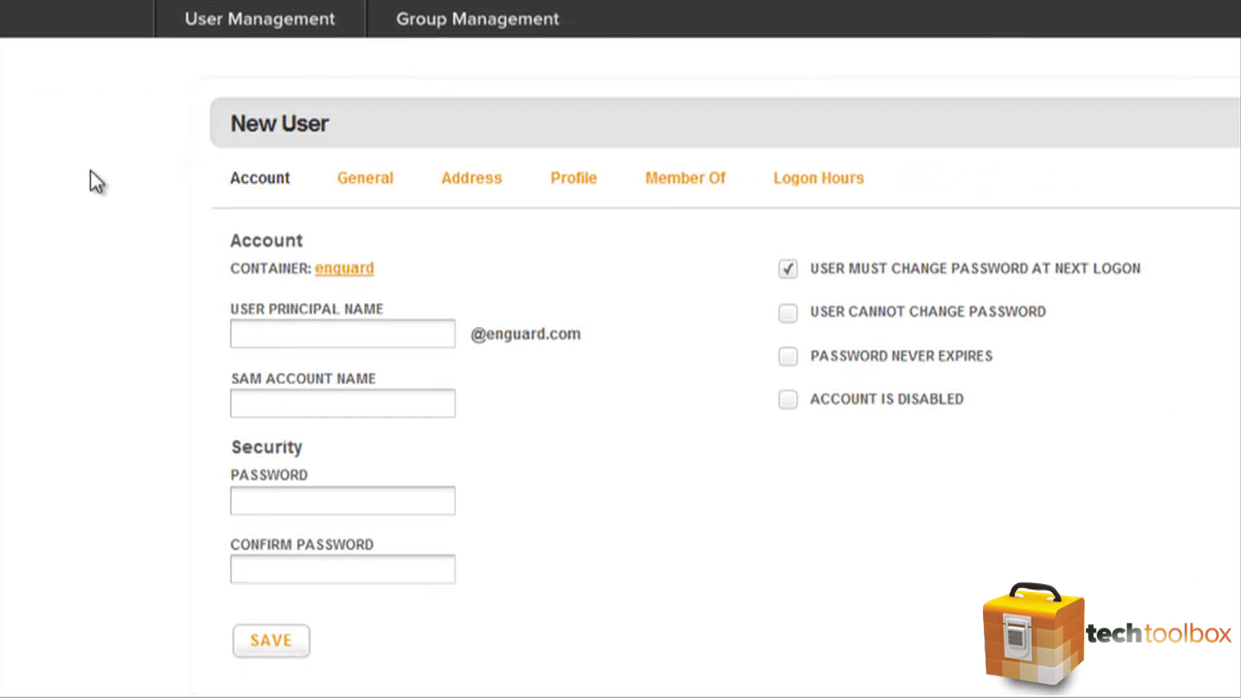
mouse_move(344, 268)
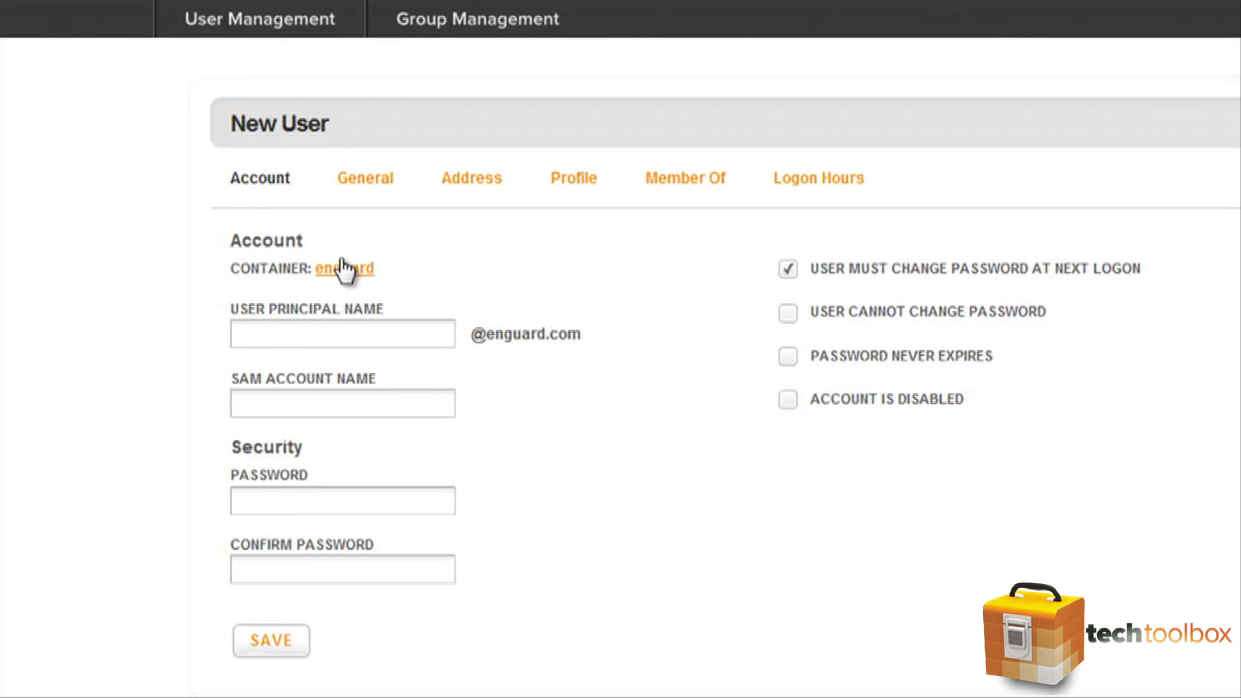
Step: Change the new user's container from the enguard domain root to Users
click(342, 267)
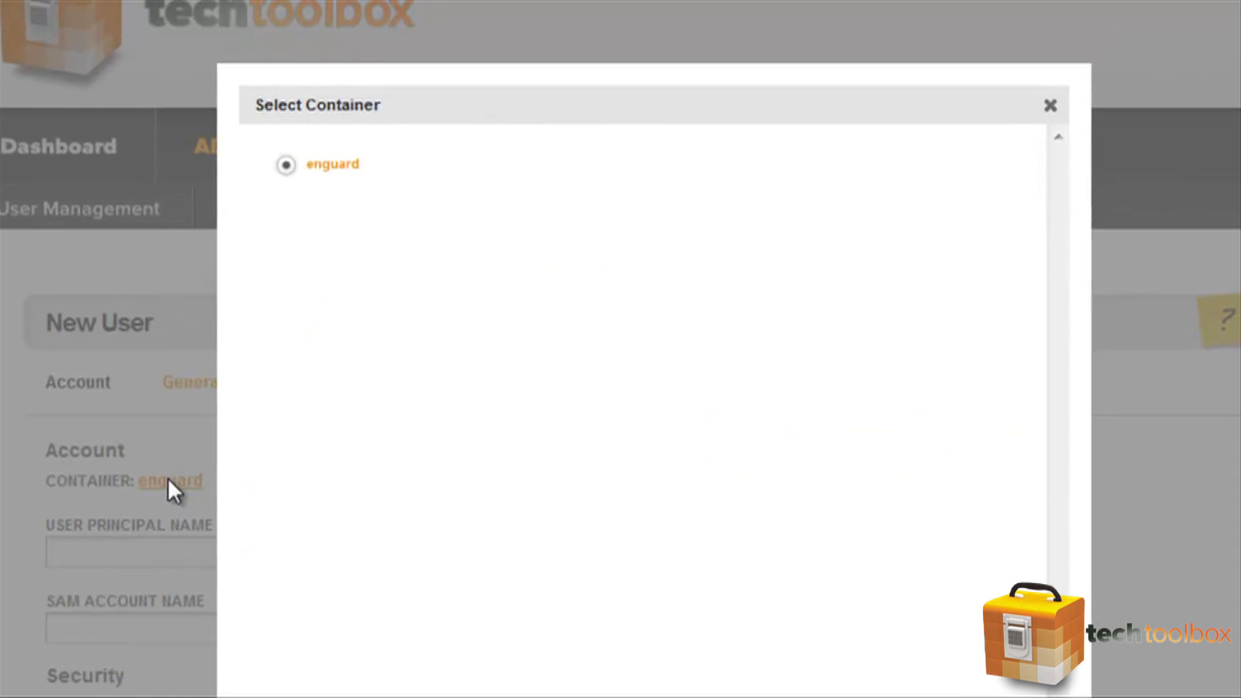
click(332, 164)
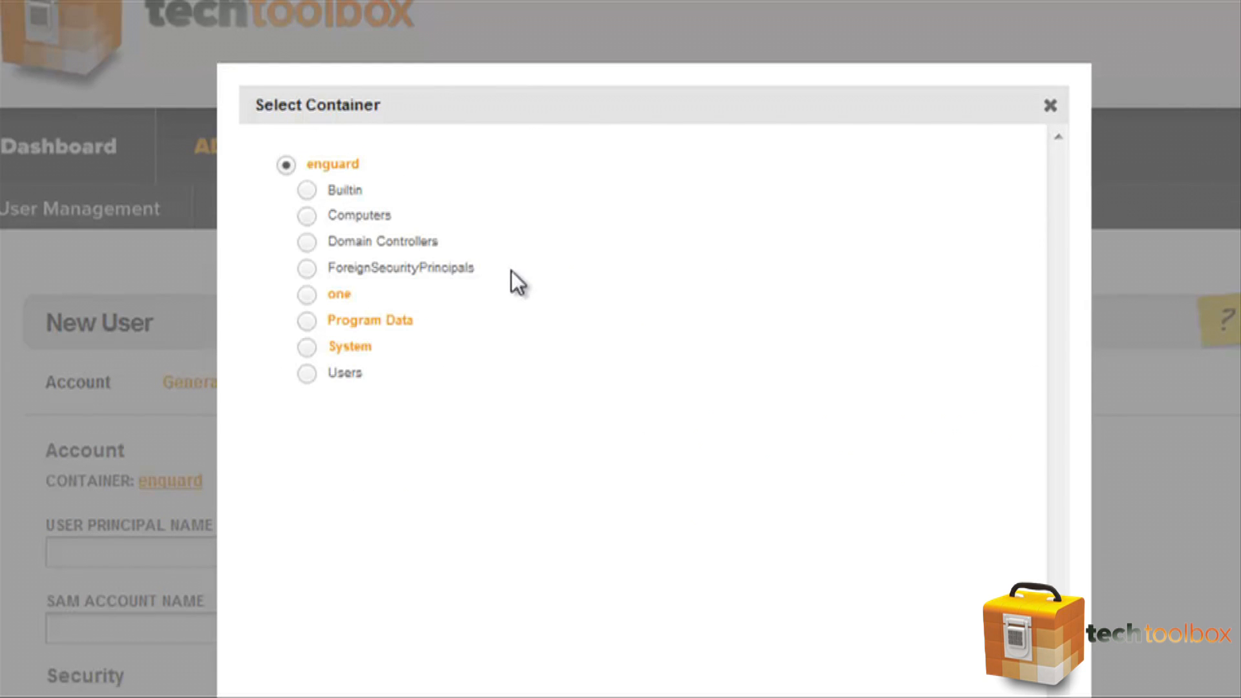
click(306, 373)
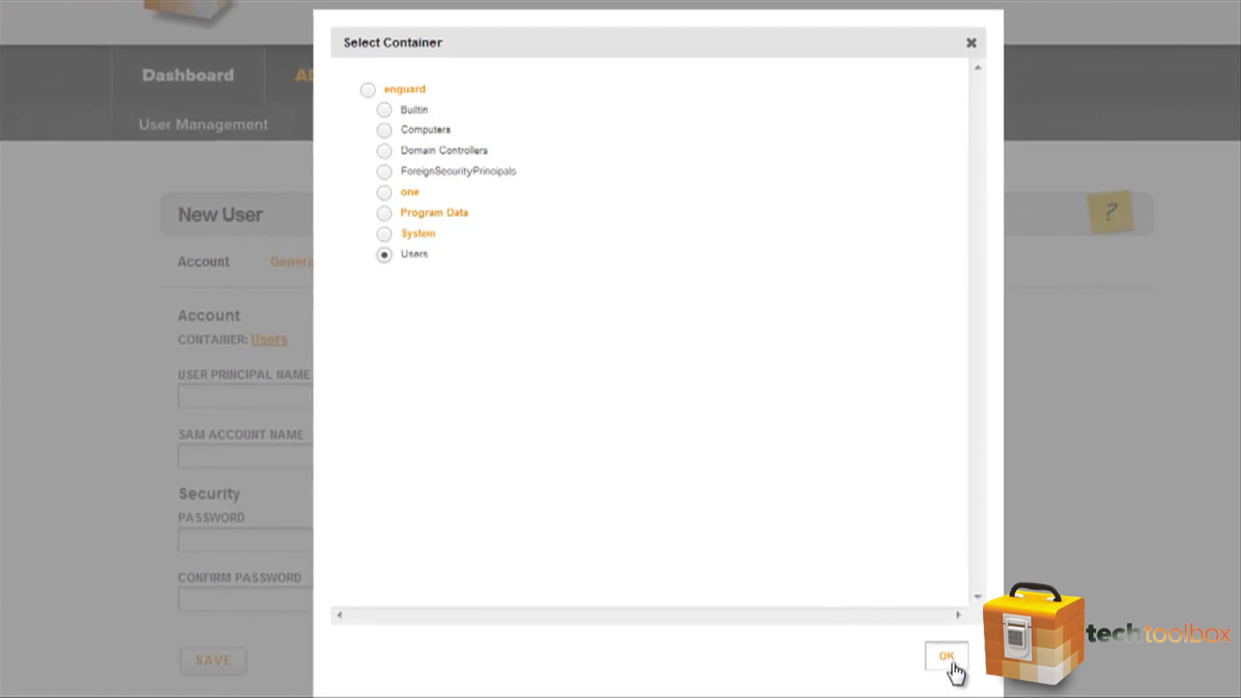
click(946, 655)
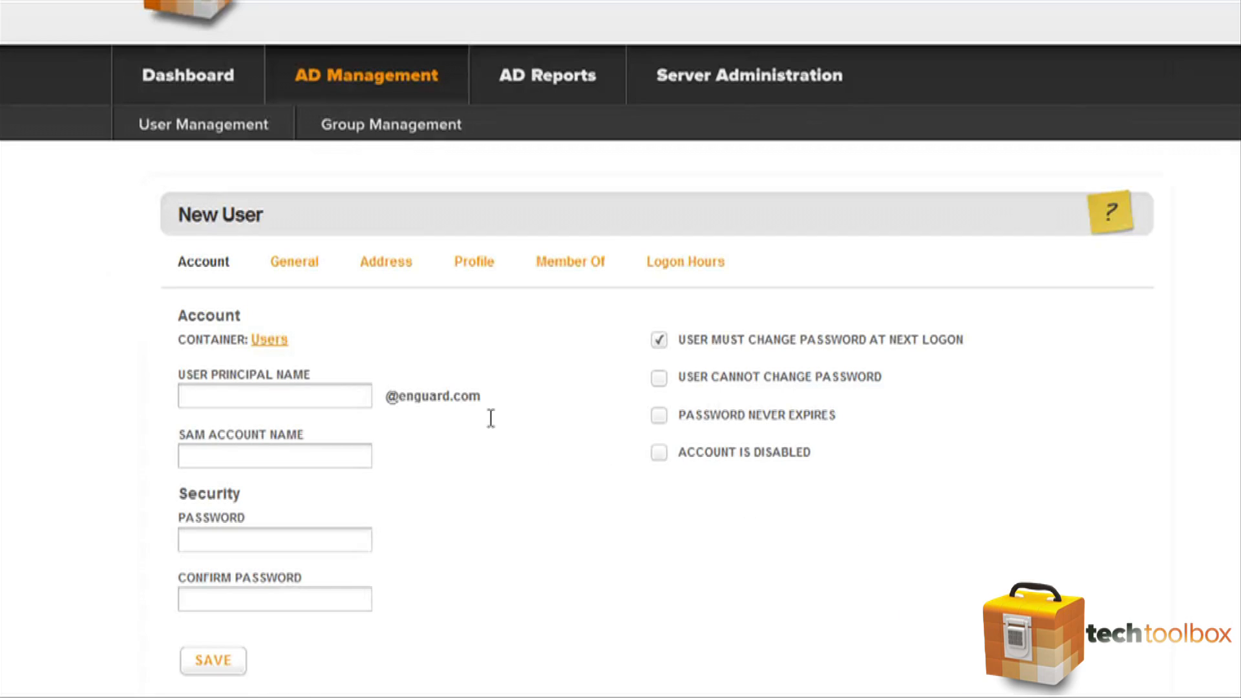
mouse_move(357, 350)
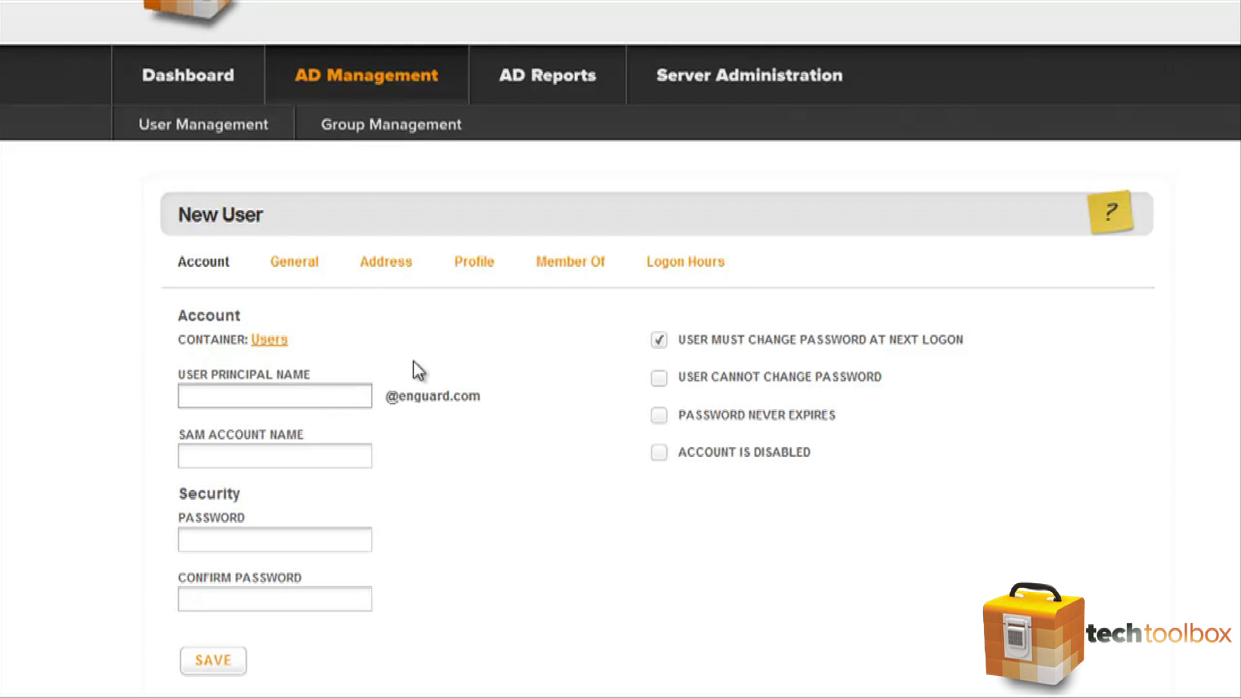
Step: Enter 'jdoe' as the User Principal Name, auto-filling the SAM Account Name
click(275, 396)
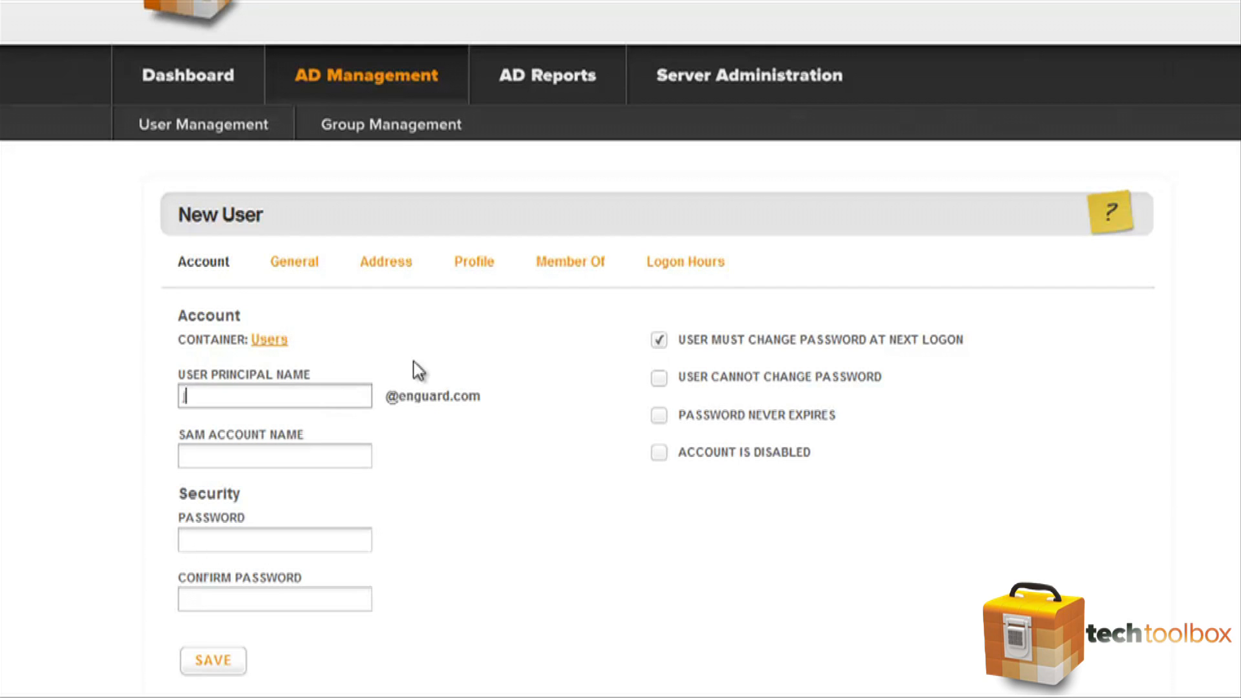
text(jdoe)
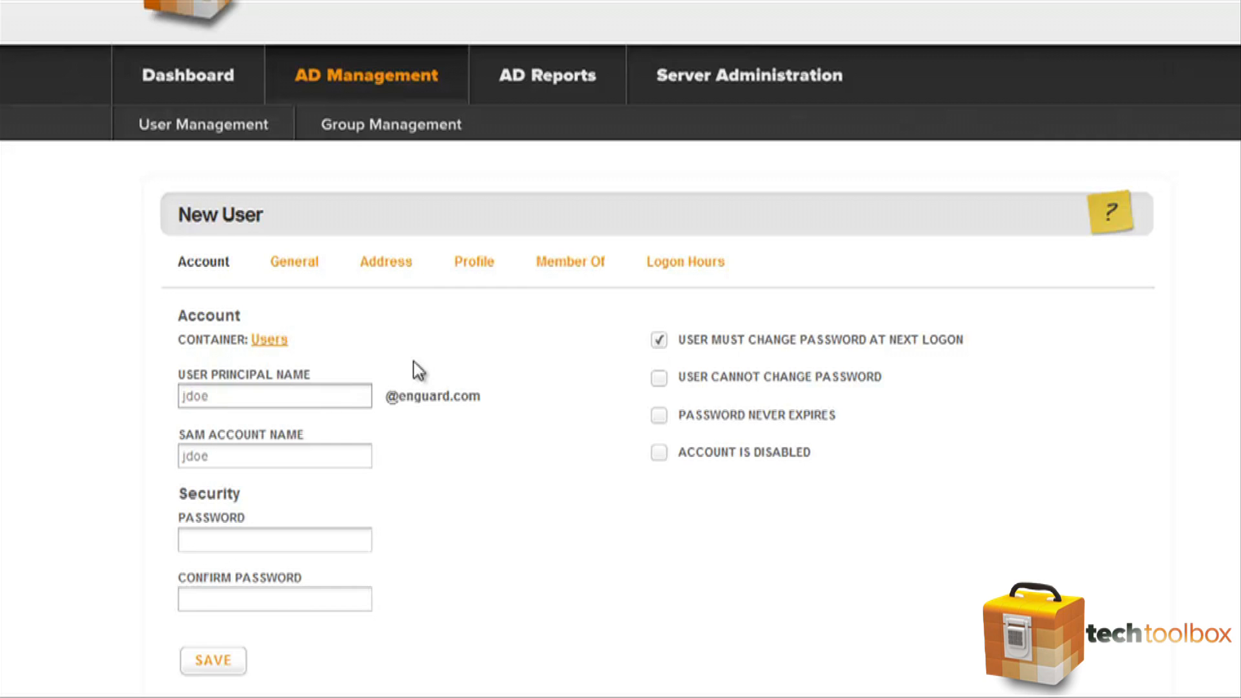